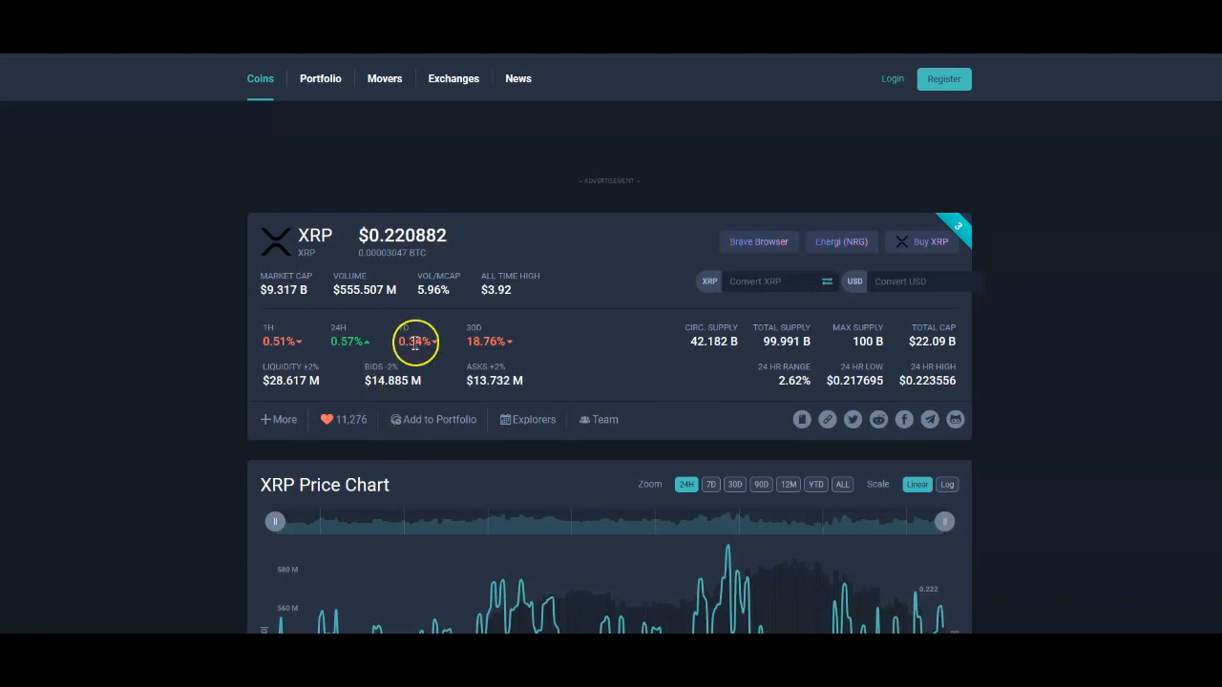
# Scroll down through Lord XRP's "Xrp's plastic use" tweet and its replies.
pyautogui.scroll(-3)
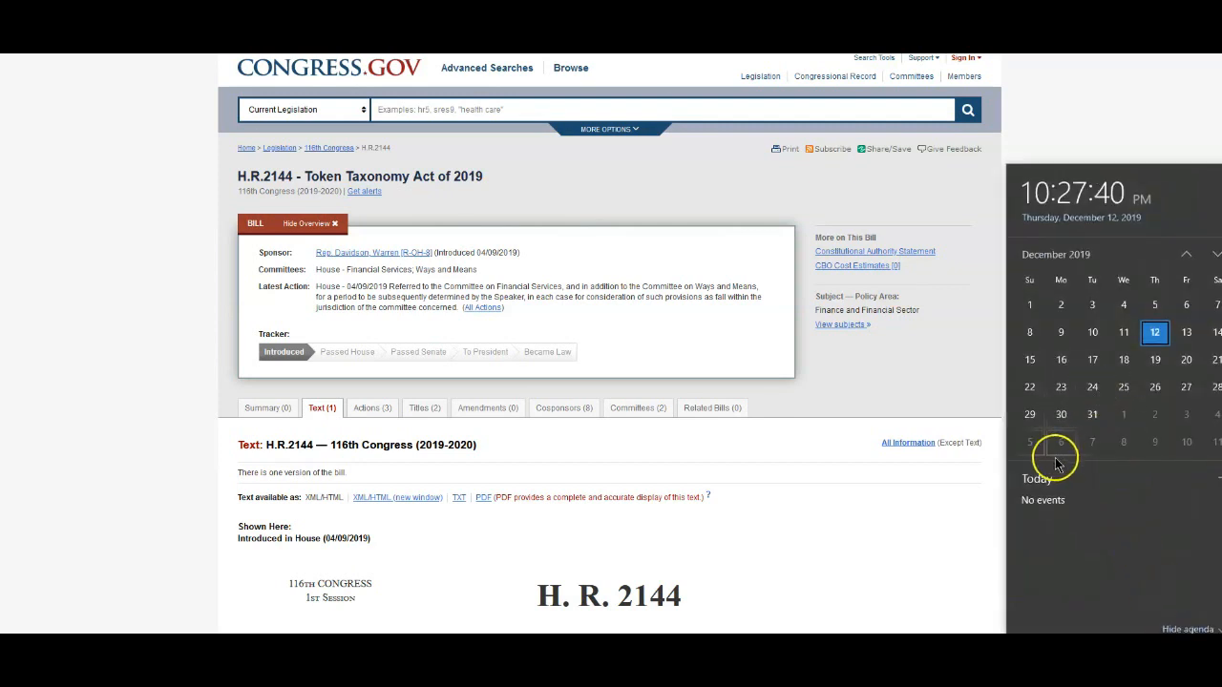
pyautogui.moveTo(1039, 516)
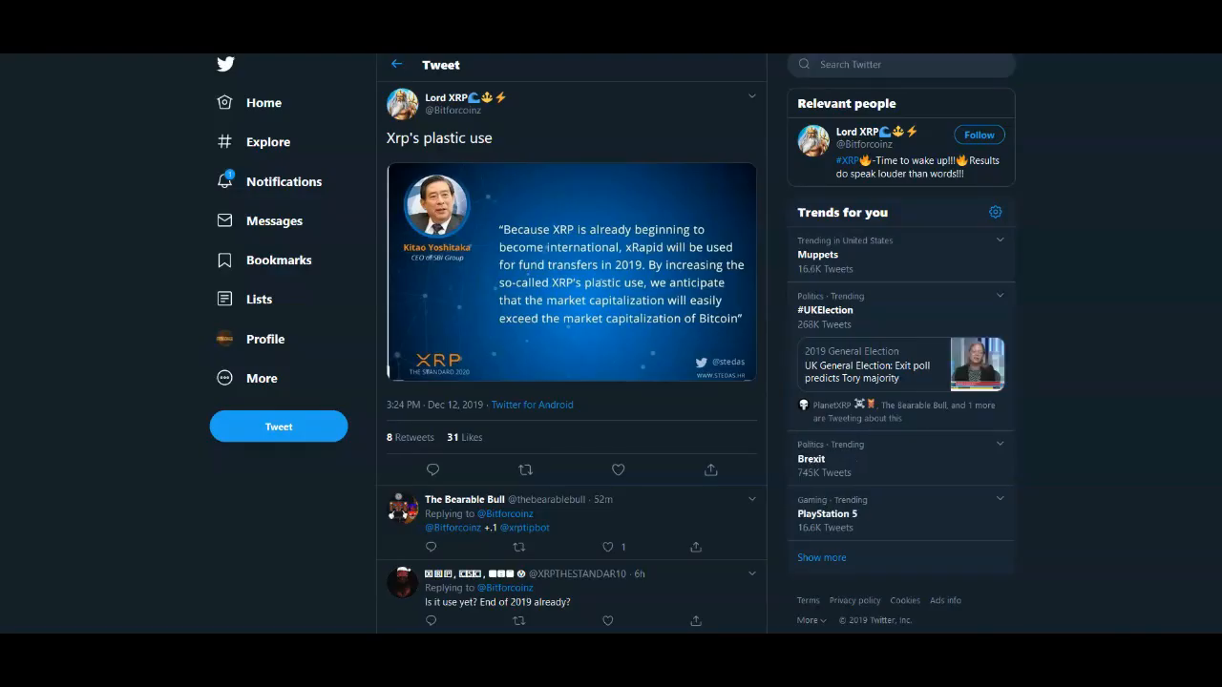
pyautogui.moveTo(278, 260)
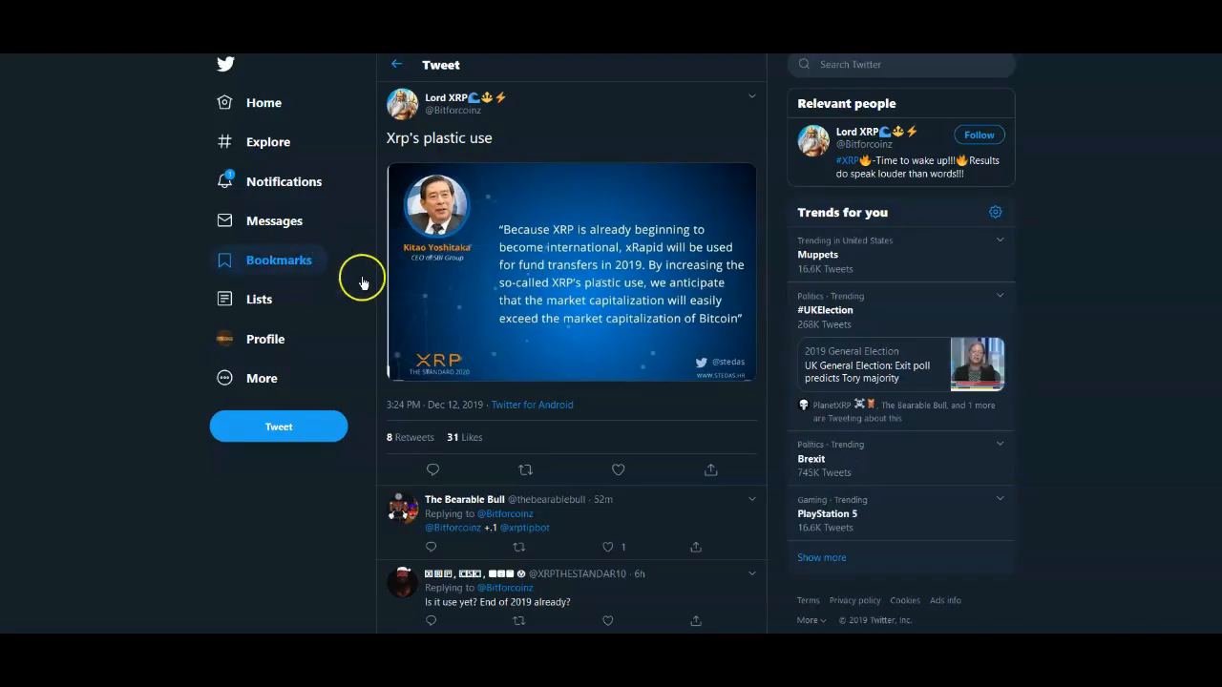
pyautogui.moveTo(462, 302)
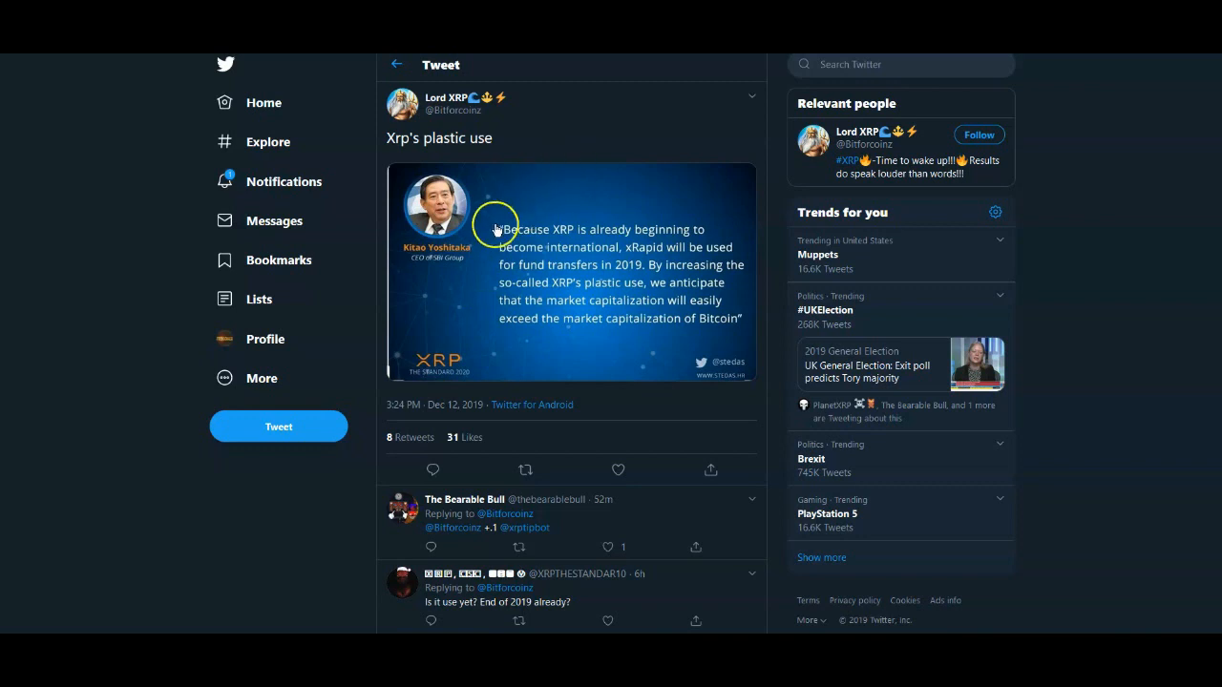
pyautogui.moveTo(465, 266)
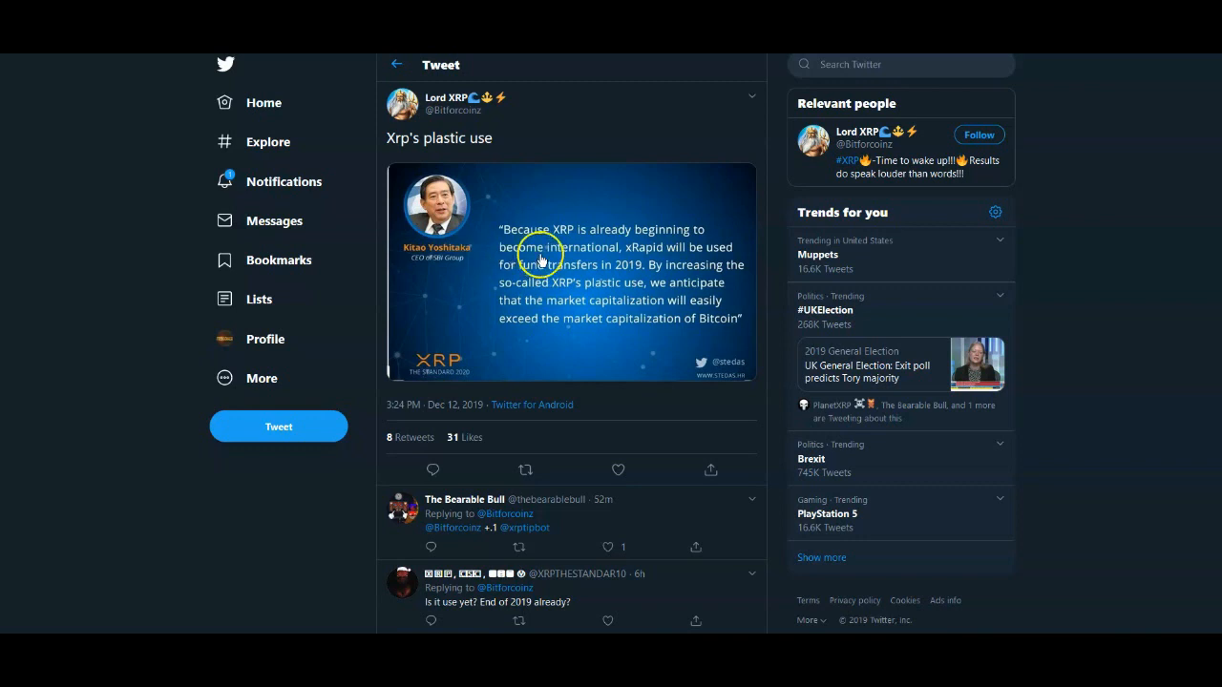
pyautogui.moveTo(662, 174)
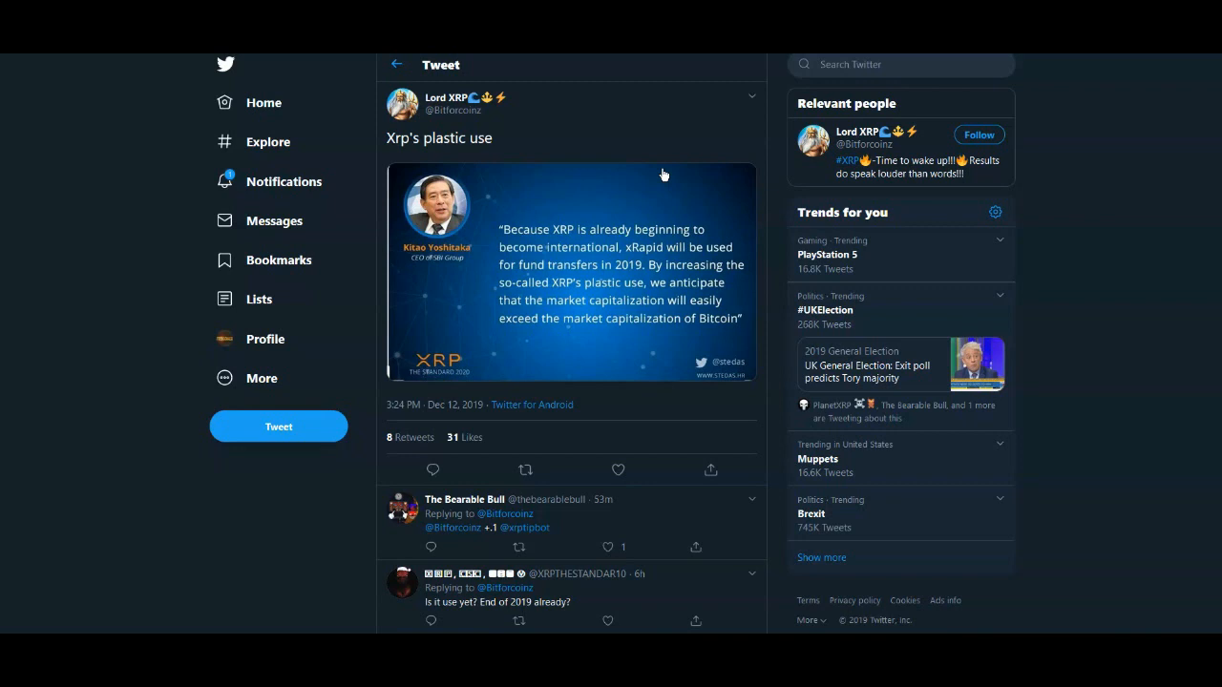
pyautogui.click(618, 469)
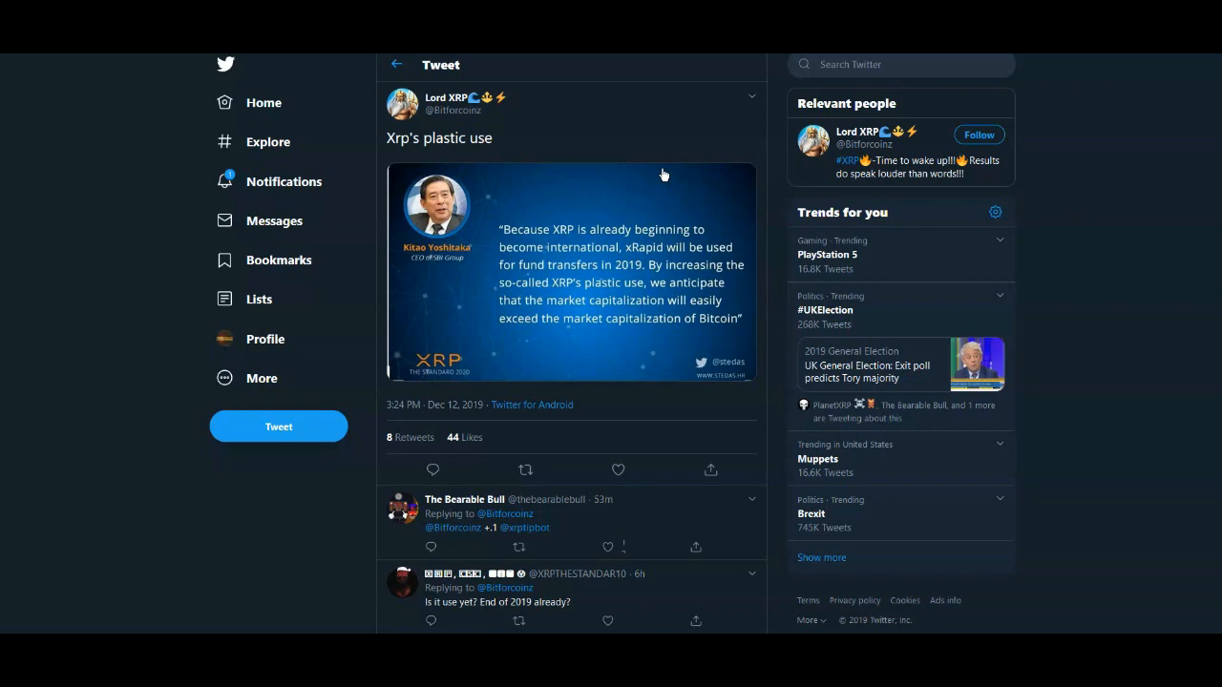
pyautogui.click(607, 546)
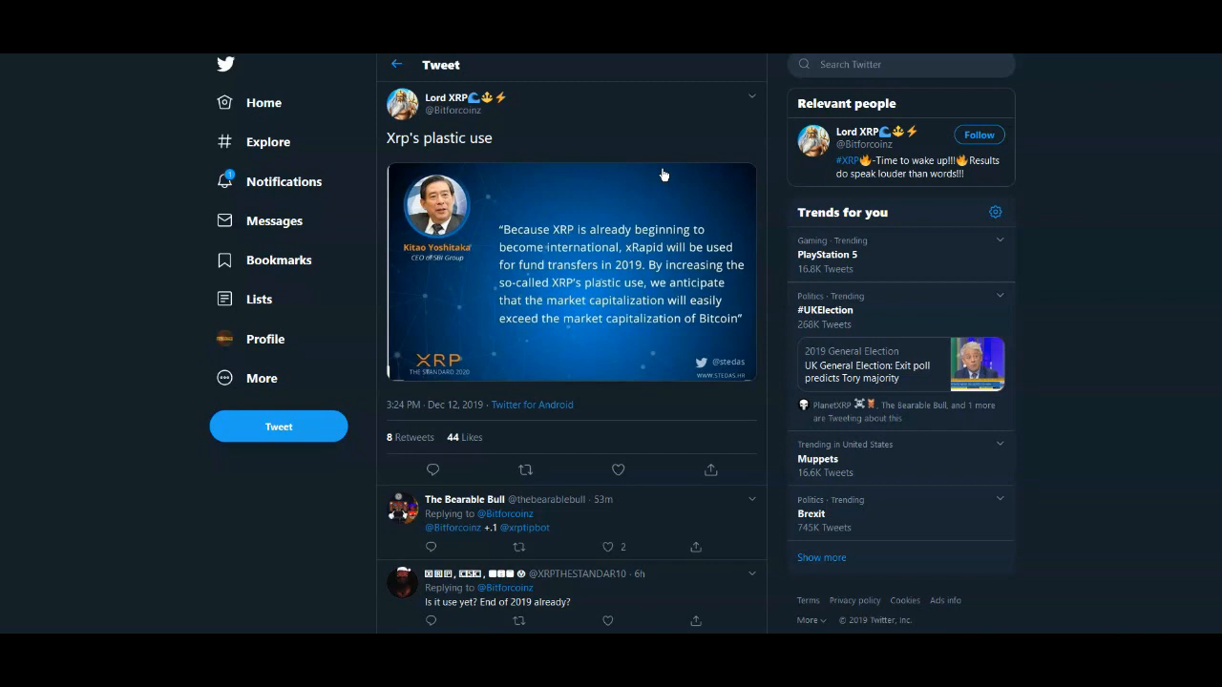
pyautogui.moveTo(664, 176)
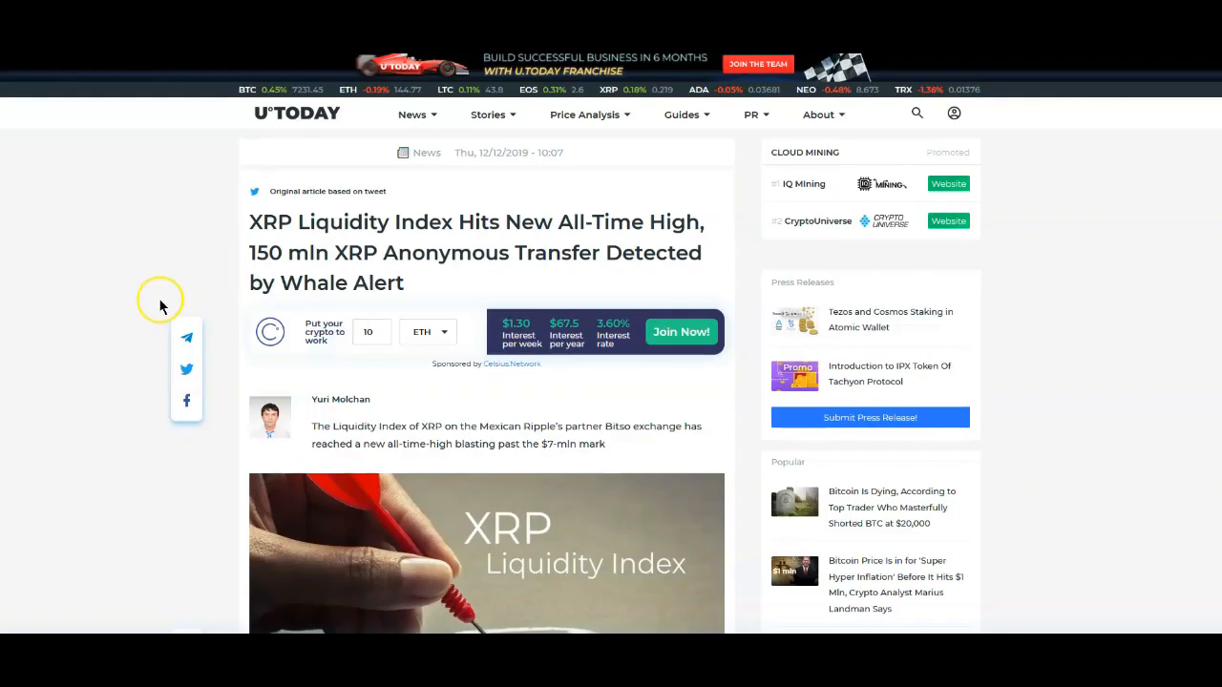
pyautogui.moveTo(92, 249)
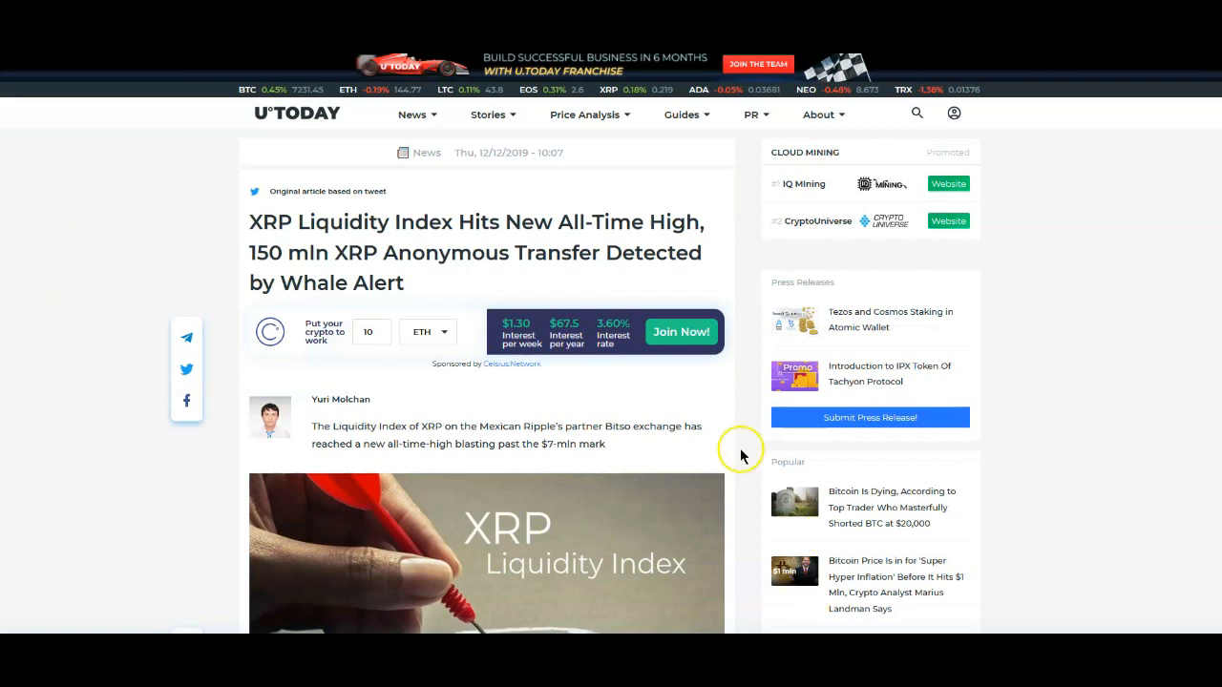
pyautogui.moveTo(129, 420)
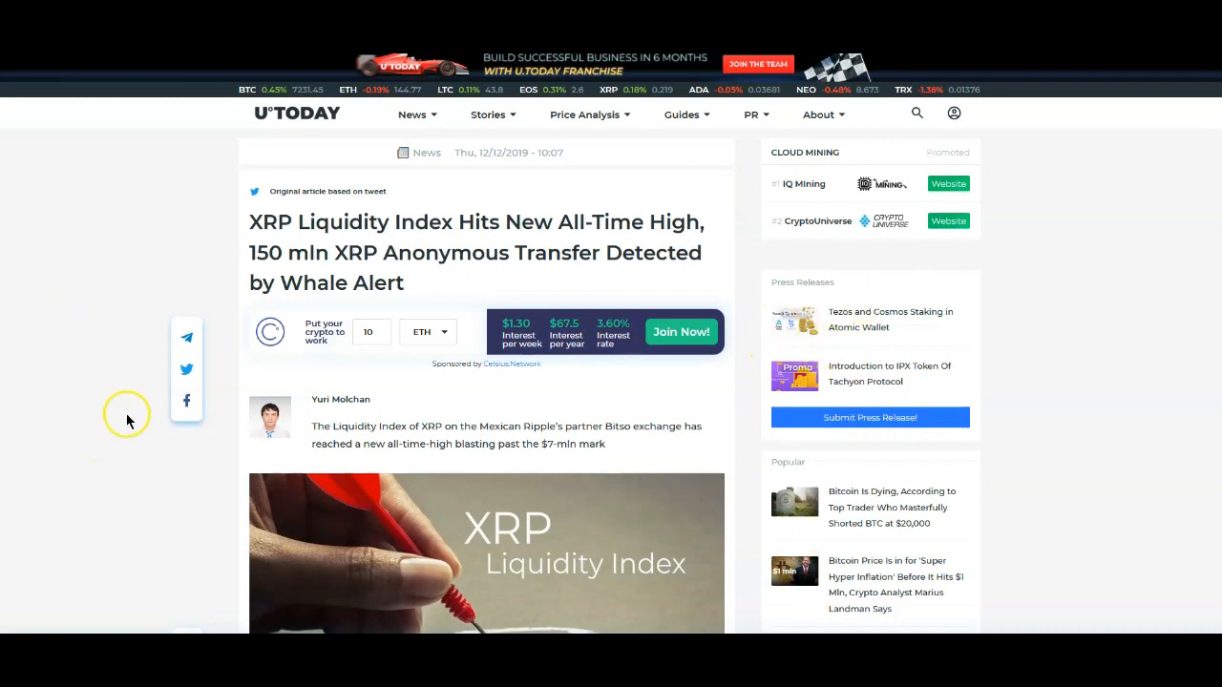
# Scroll the "XRP Liquidity Index Hits New All-Time High" article down to its contents list.
pyautogui.scroll(-3)
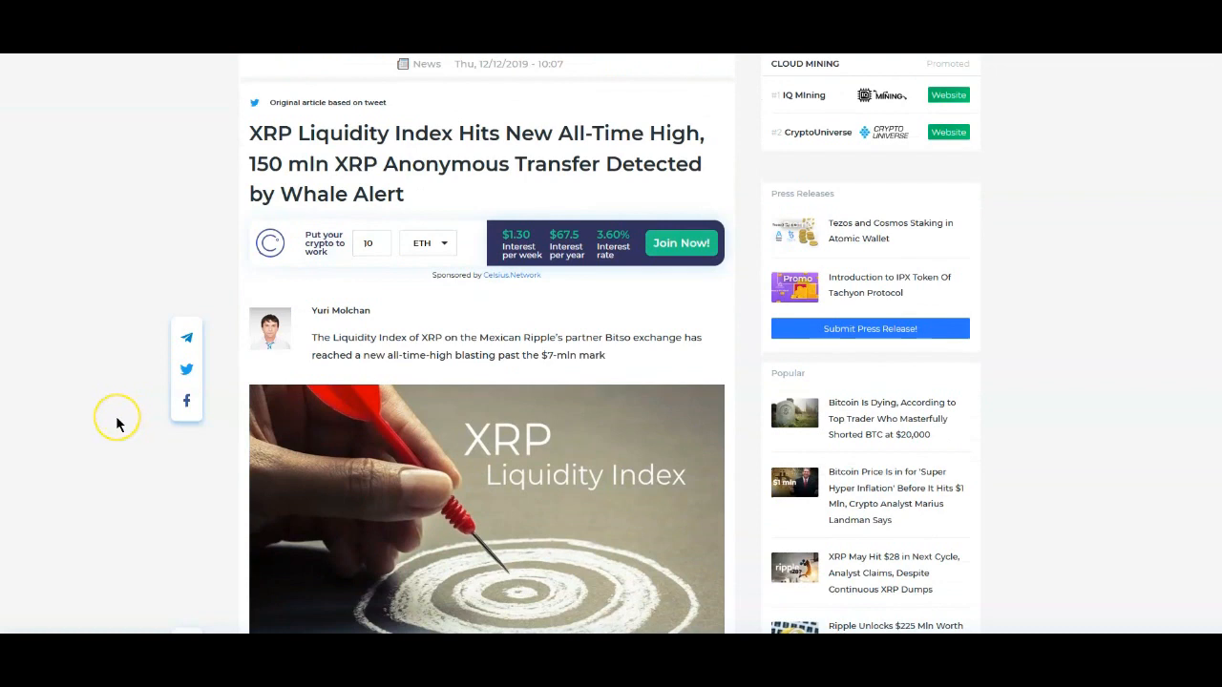
pyautogui.moveTo(111, 427)
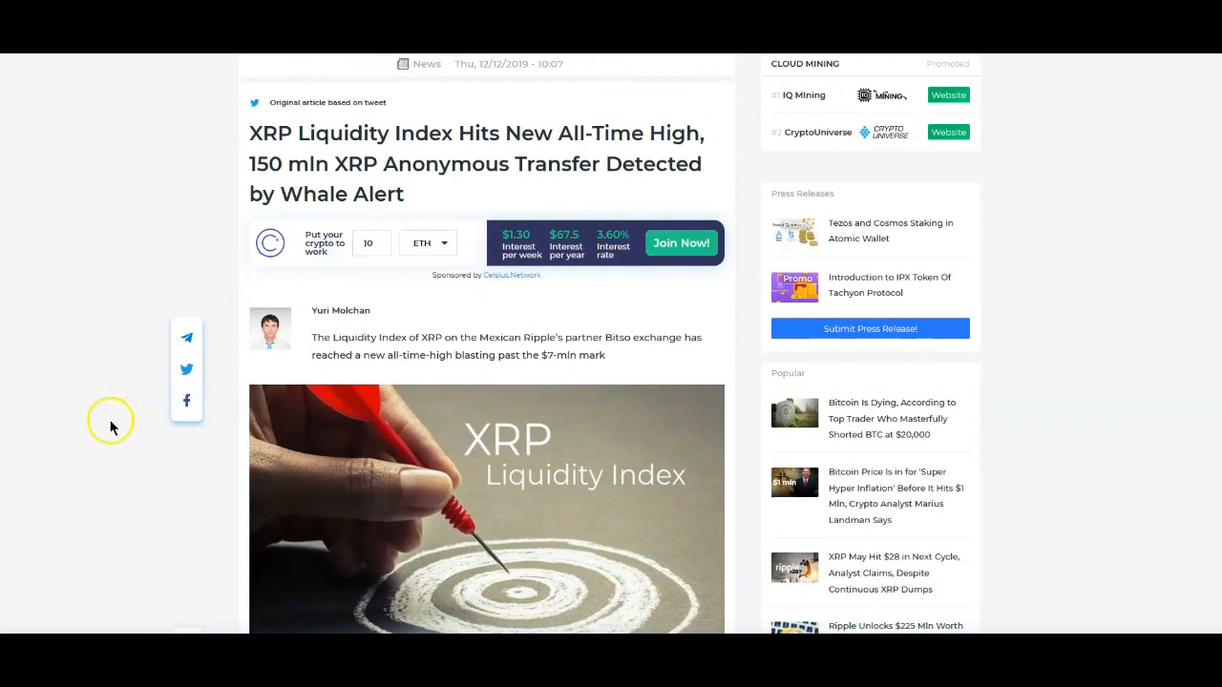
pyautogui.scroll(-3)
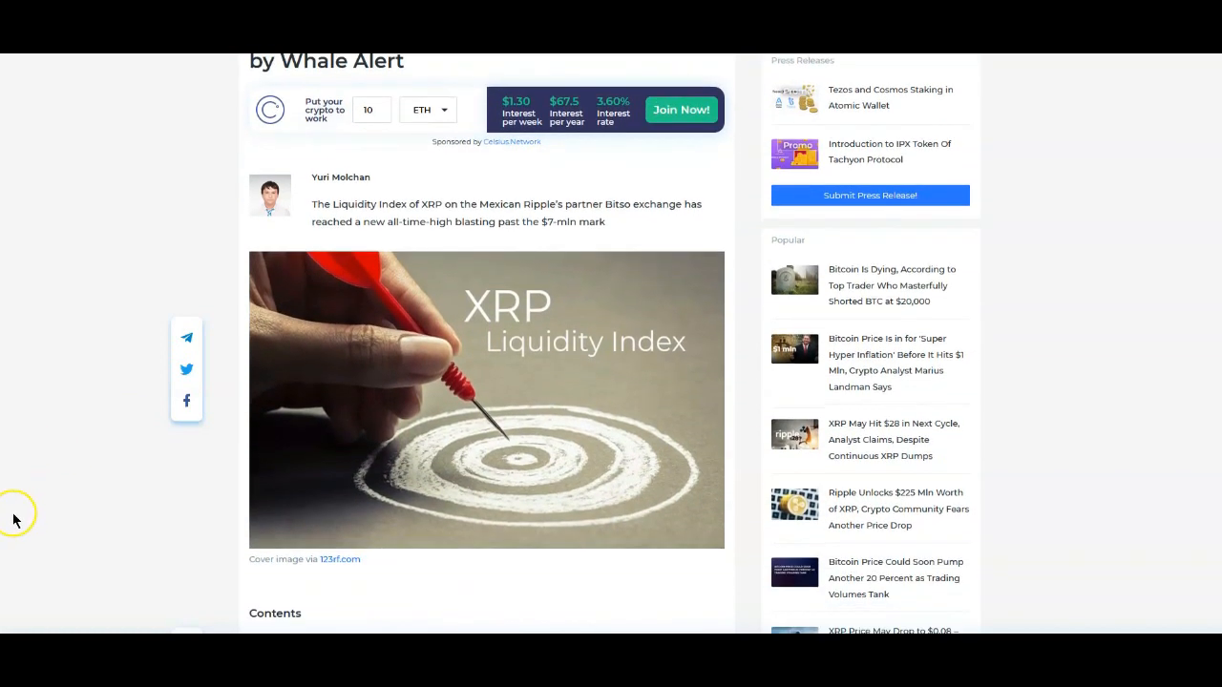
pyautogui.scroll(-3)
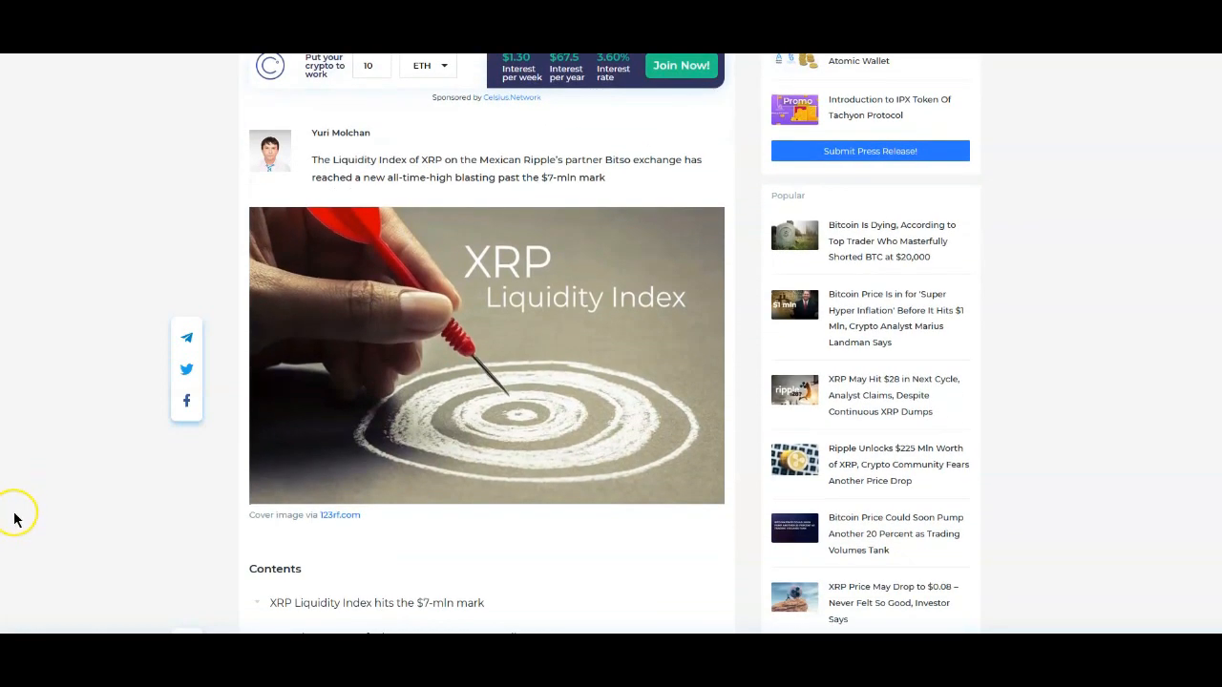
pyautogui.moveTo(29, 511)
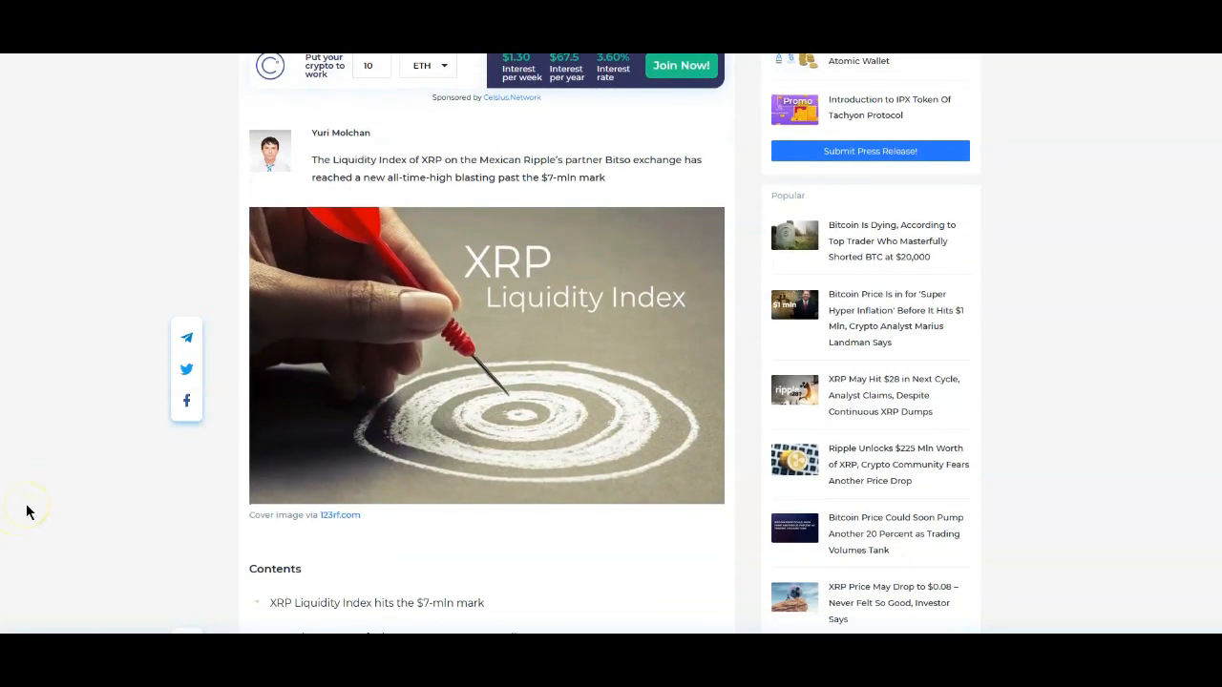